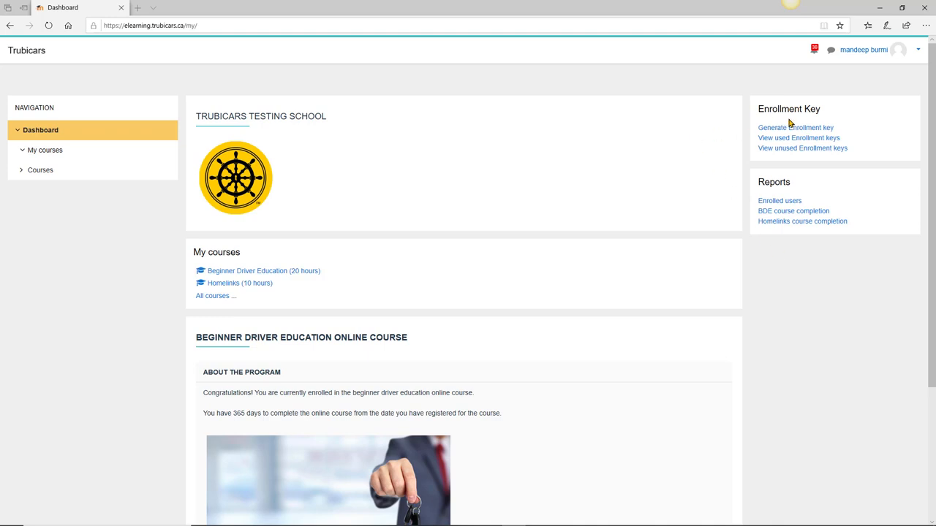
mouse_move(795, 127)
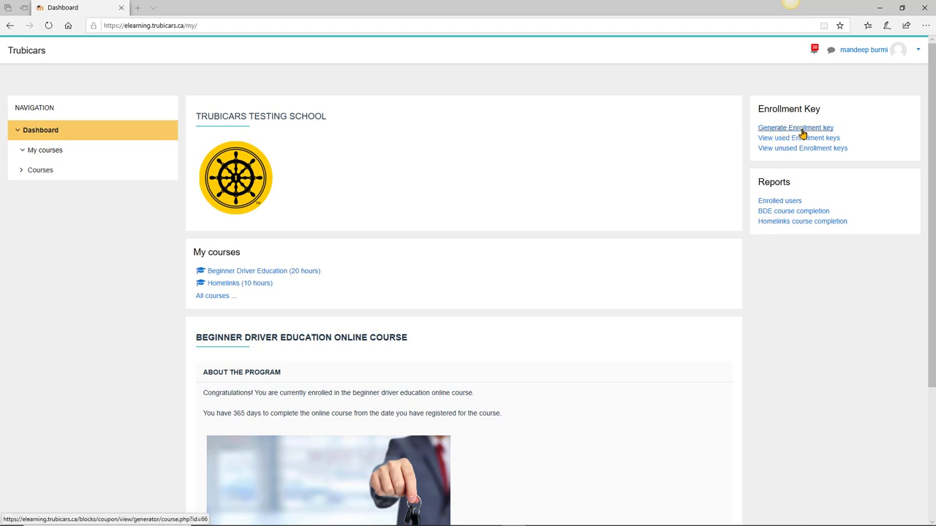
Start generating an enrollment key and enter Student 1's email, name and phone
click(795, 127)
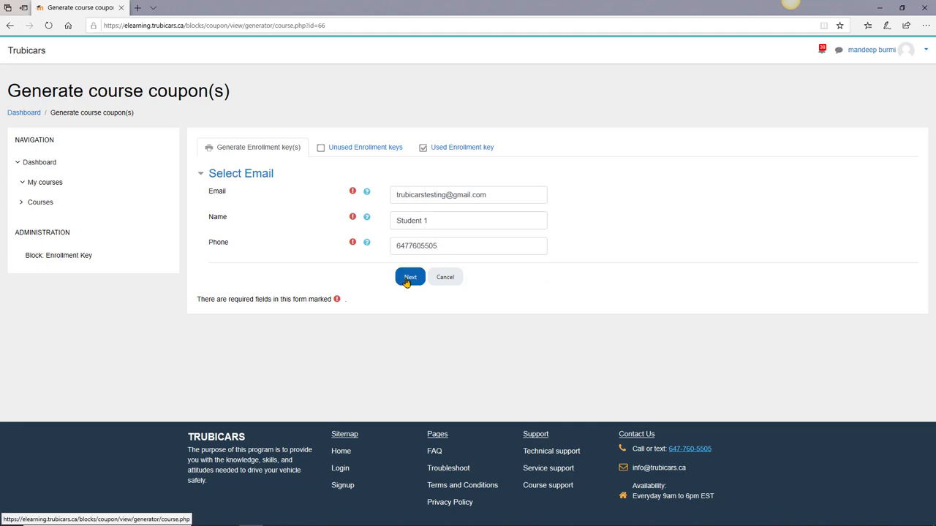
Submit Student 1's details via Next so the key is generated, then head to unused keys
click(410, 277)
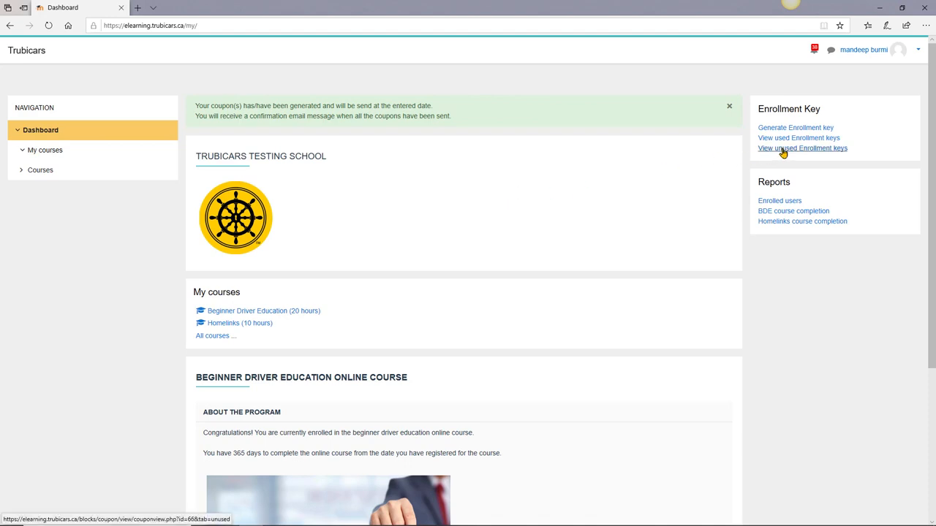
click(801, 148)
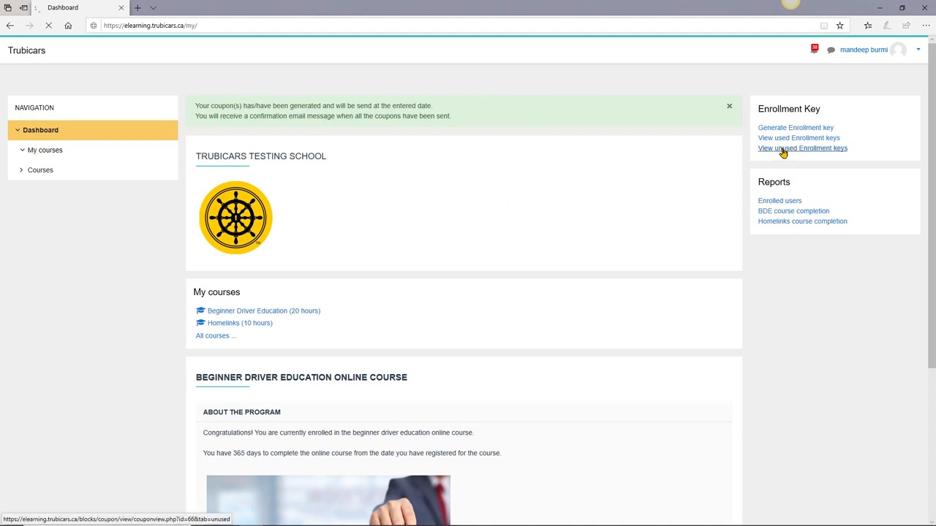
View the unused enrollment keys report and reload it so Student 1's Sent? shows Yes
click(801, 147)
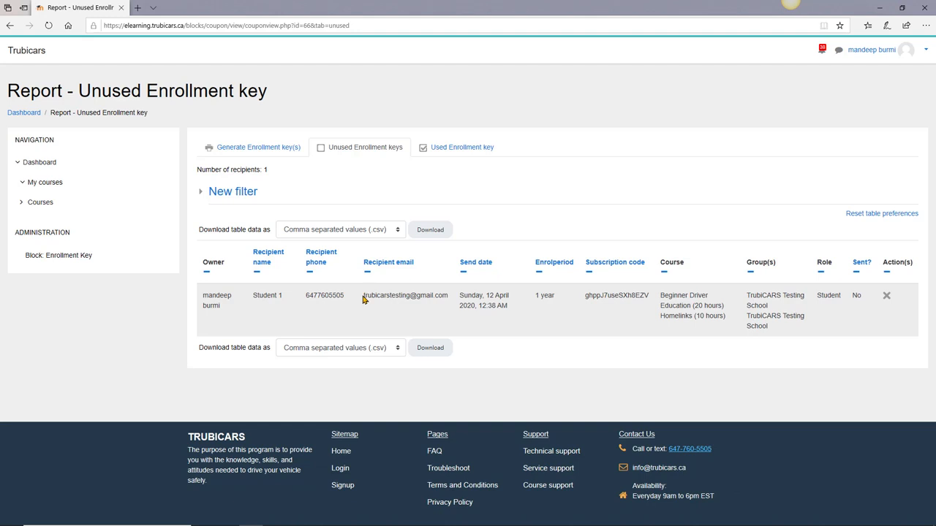
double_click(398, 296)
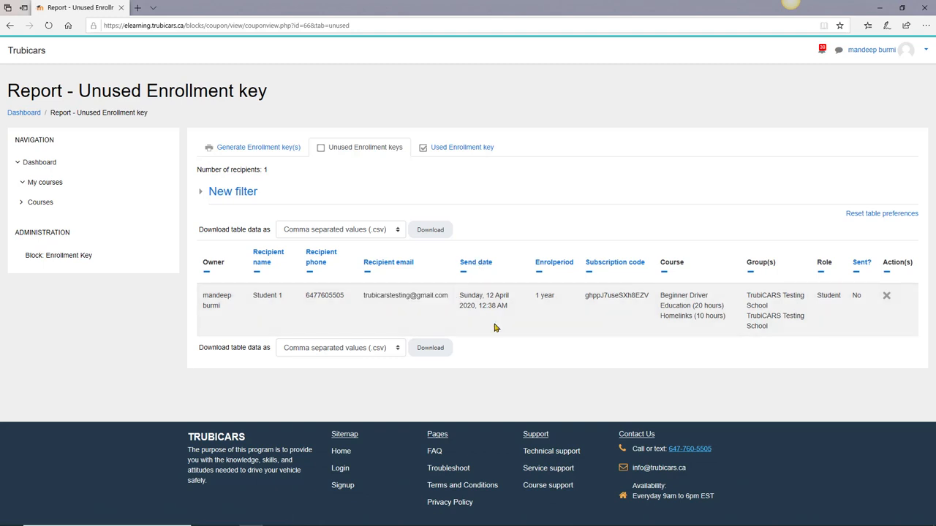
mouse_move(492, 314)
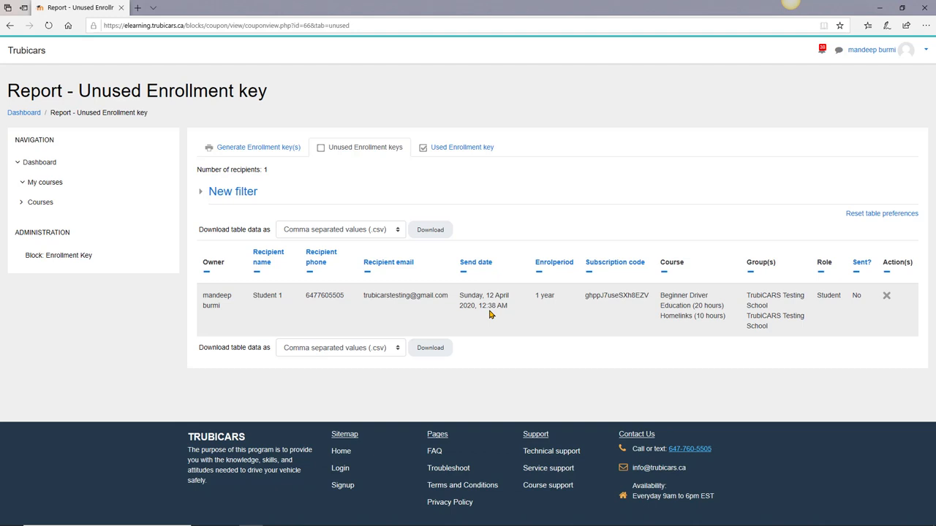
mouse_move(496, 306)
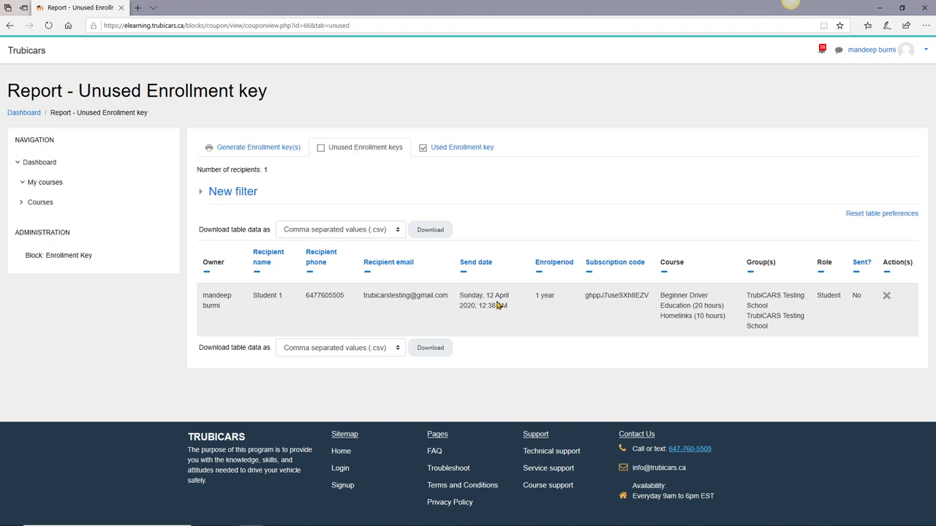
mouse_move(491, 306)
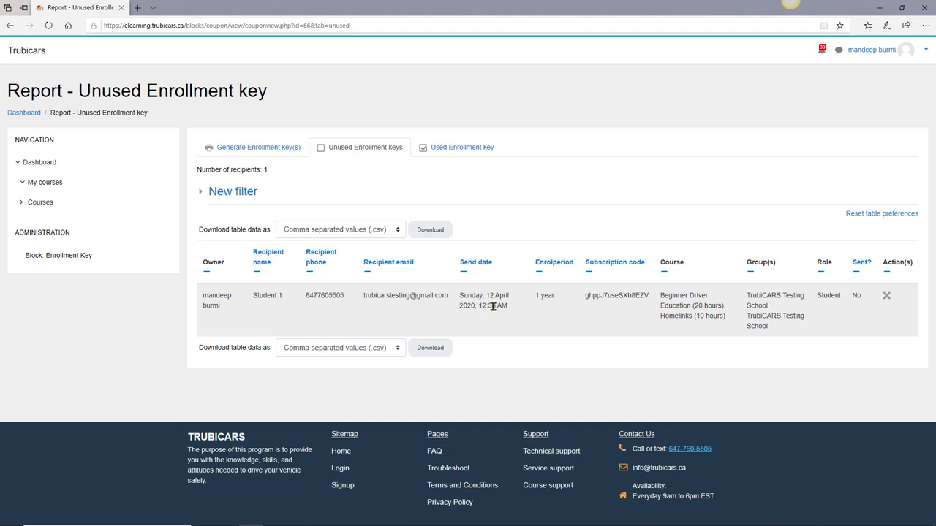
mouse_move(646, 327)
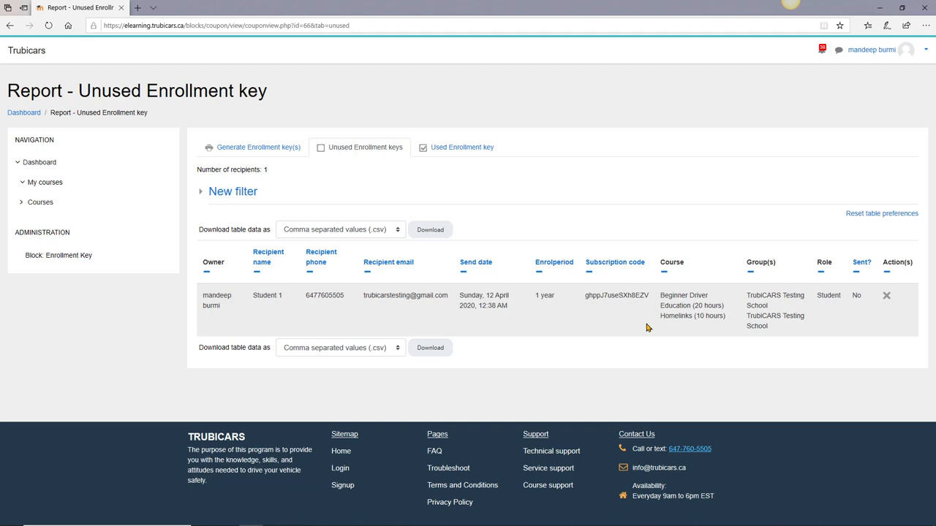
mouse_move(839, 278)
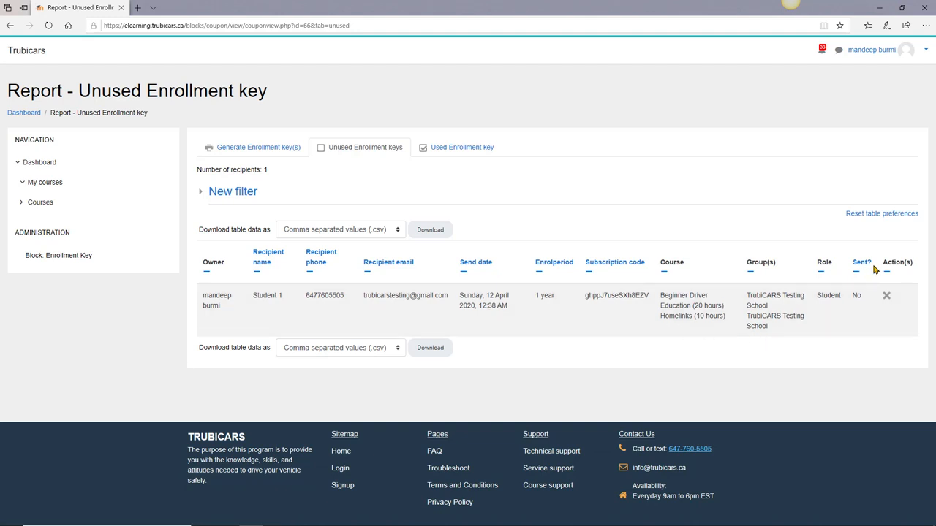
mouse_move(857, 307)
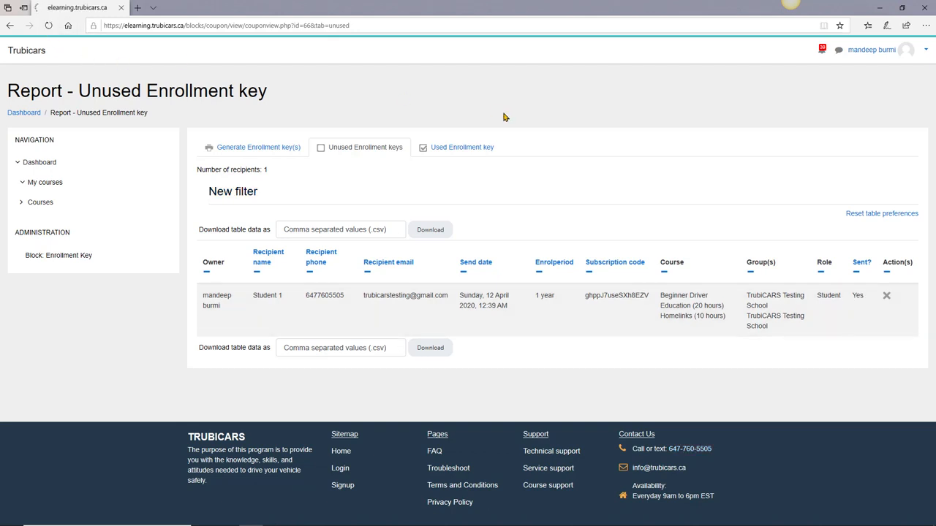
click(232, 190)
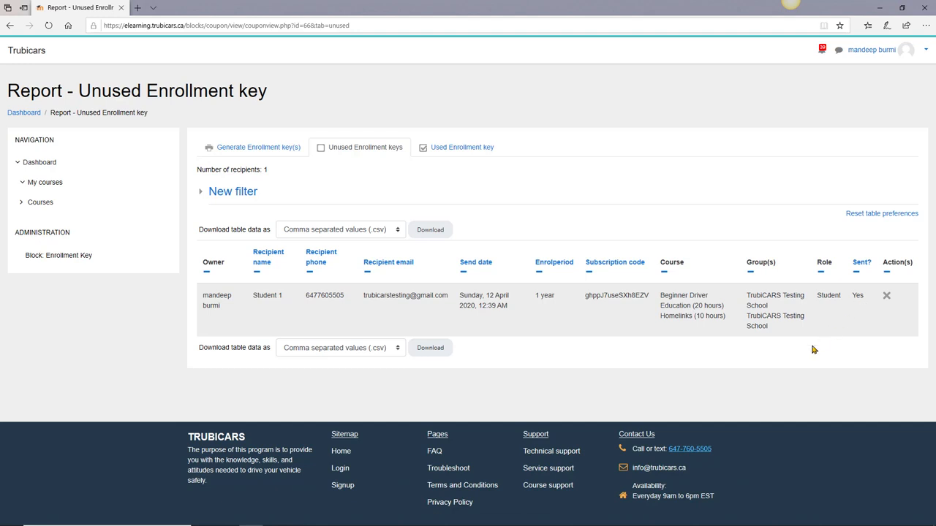
mouse_move(775, 364)
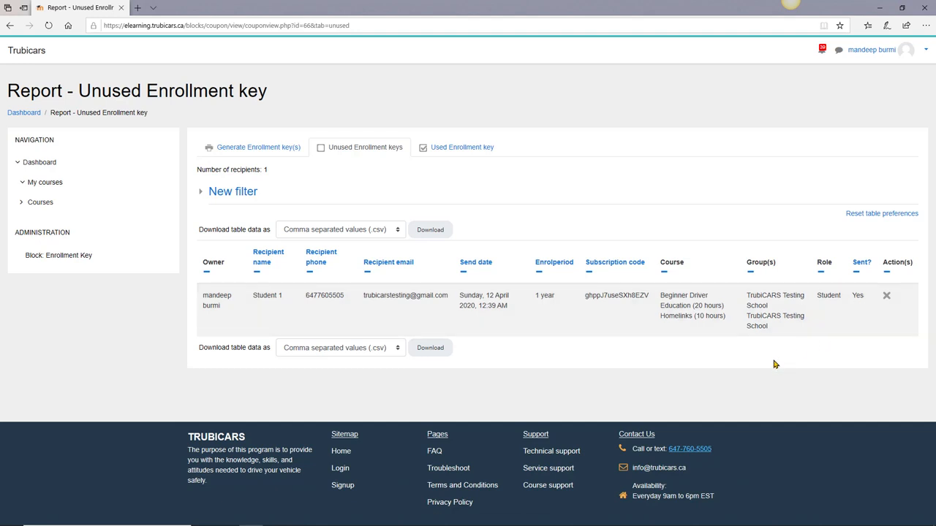